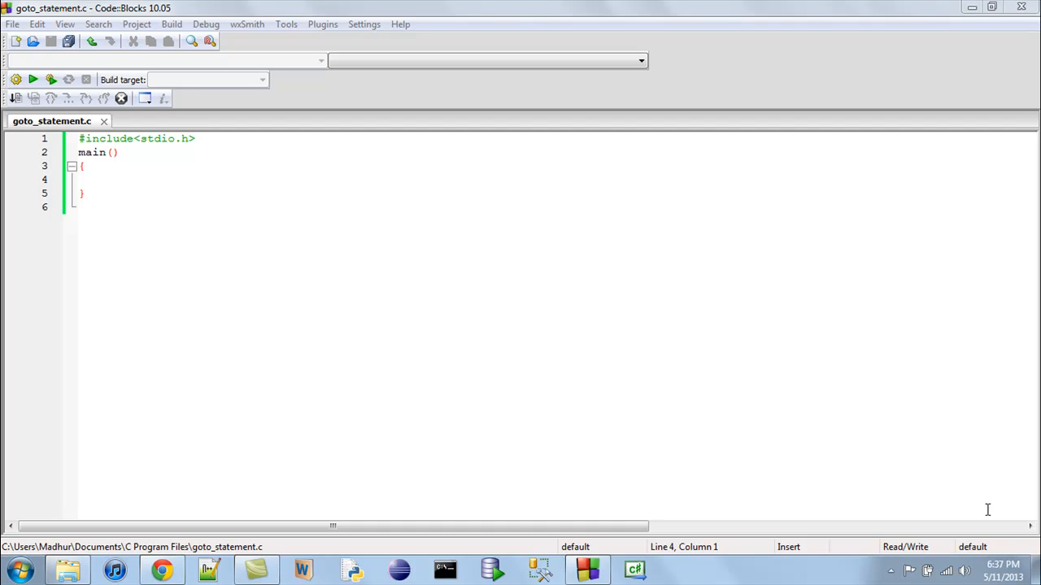
pyautogui.moveTo(823, 439)
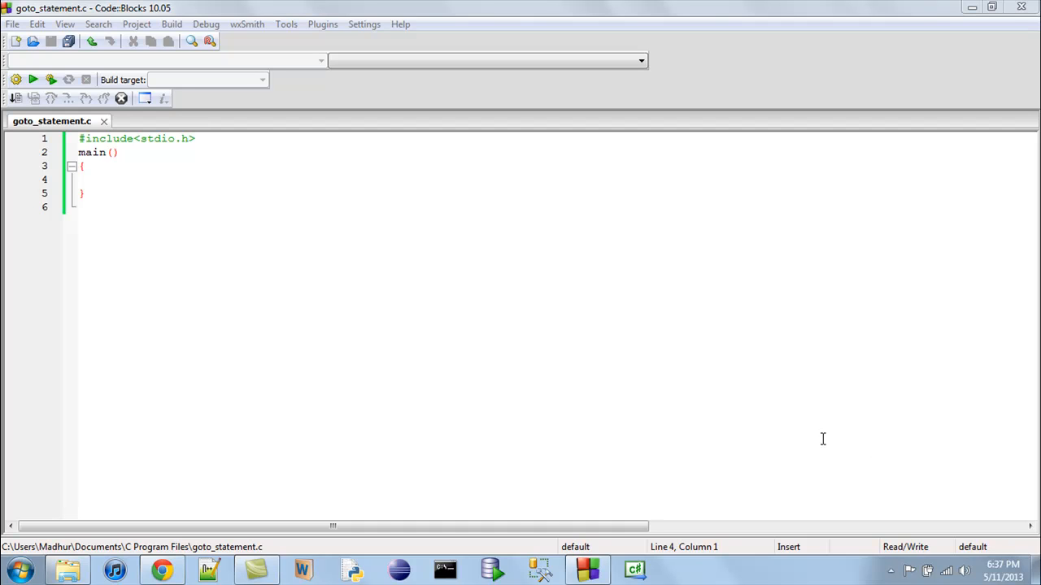
# - Place the cursor inside main()'s empty braces to start a blank indented line
pyautogui.click(81, 166)
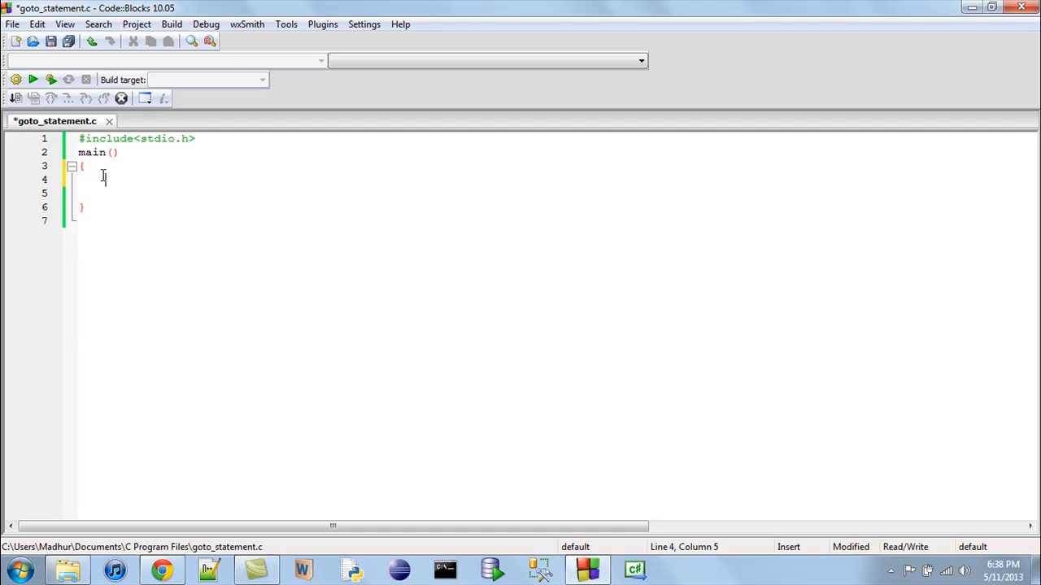
# - Declare int a=0; and start a while loop with condition a<10
pyautogui.write('int a')
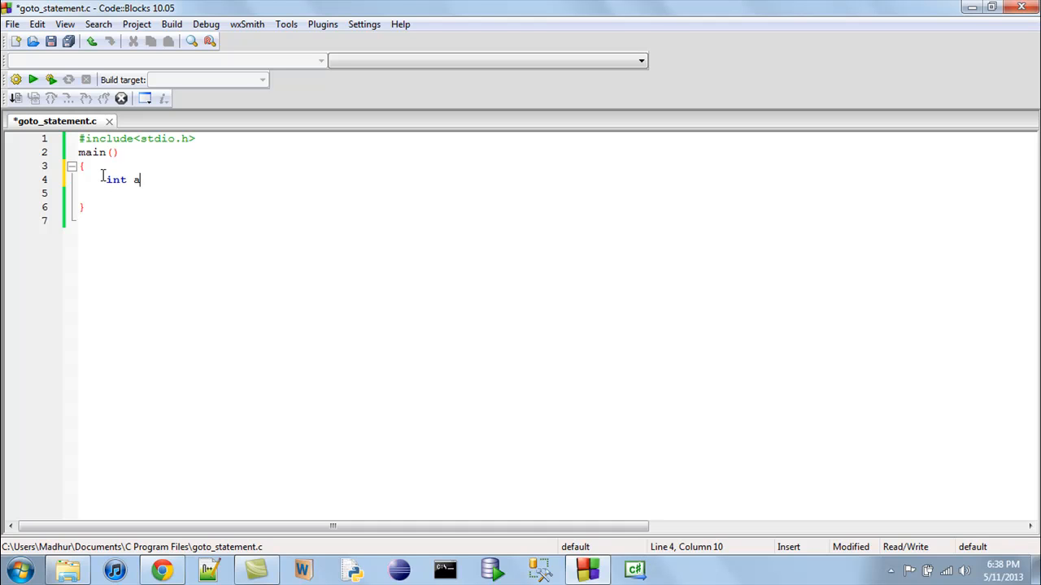
pyautogui.write('=')
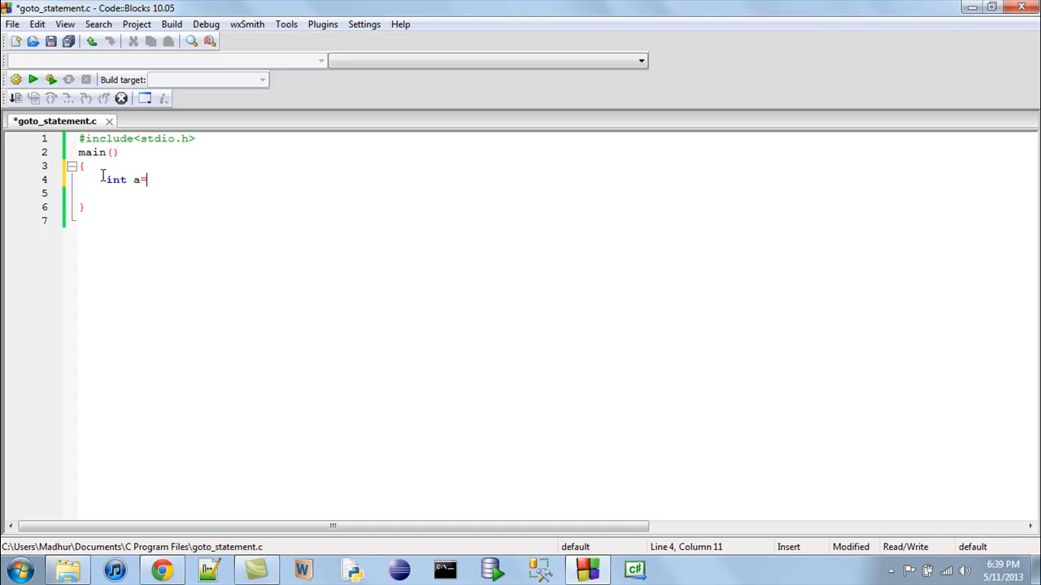
pyautogui.write('0;')
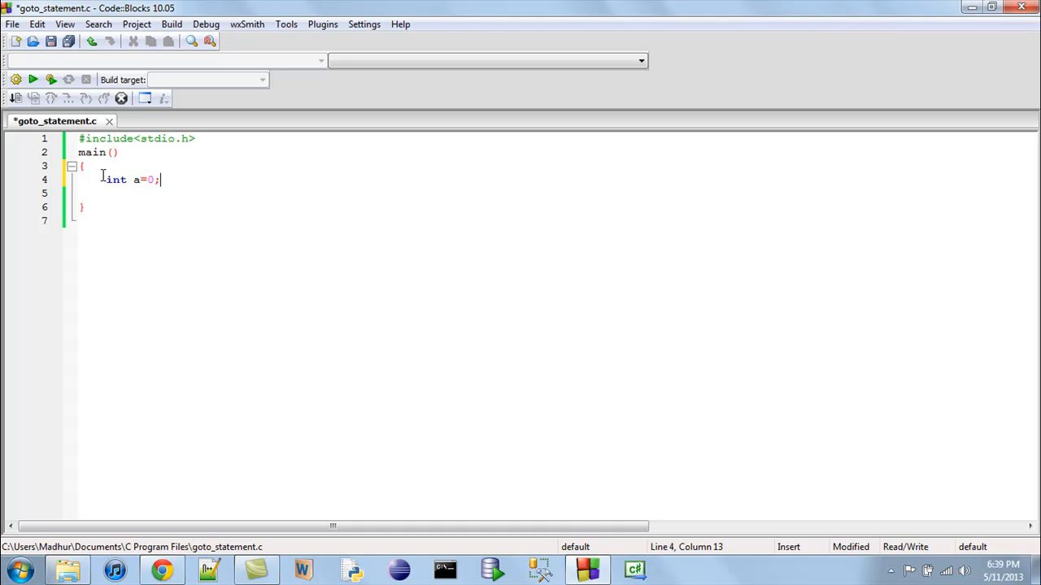
pyautogui.write('while(')
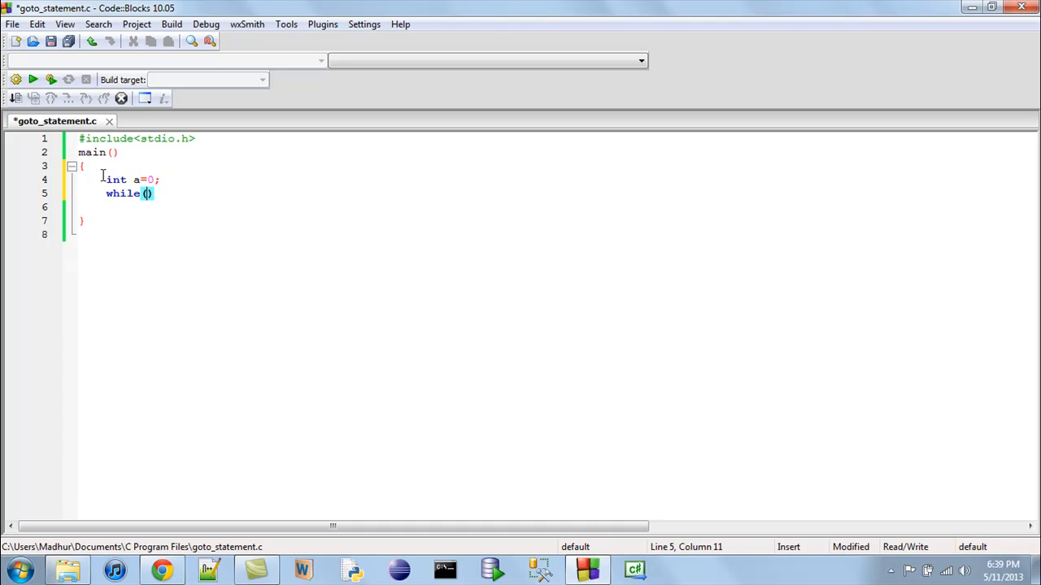
pyautogui.write('a<10')
pyautogui.click(555, 207)
pyautogui.write('{')
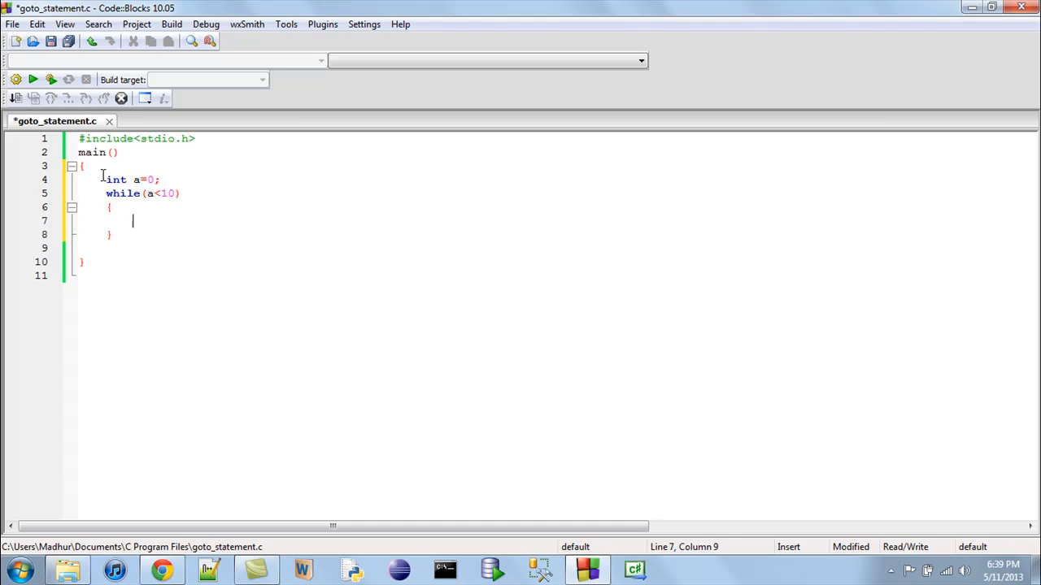
# - Fill the loop body with printf("a is: %d\n", a); and a++;, then save
pyautogui.write('printf')
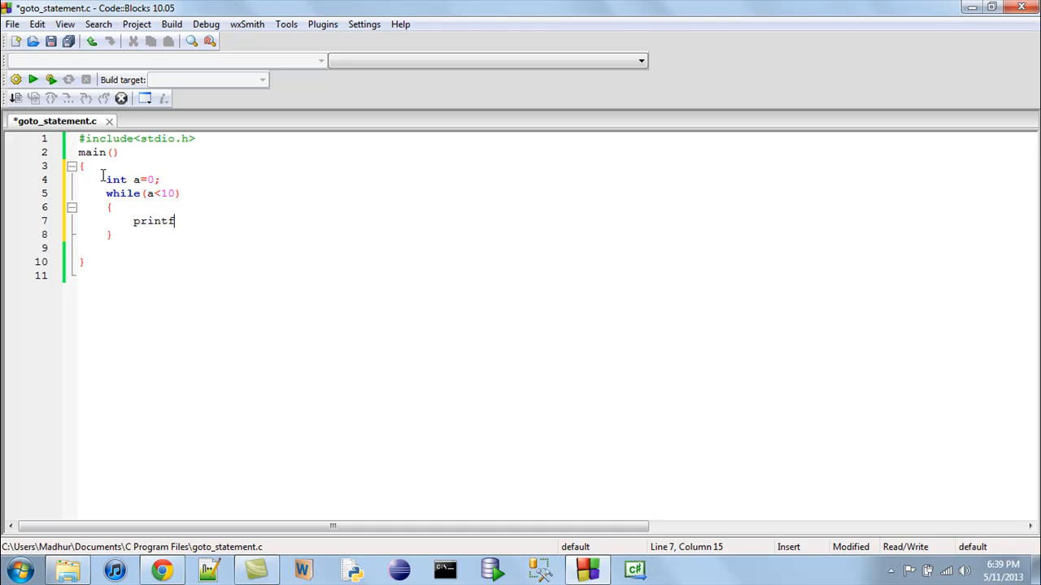
pyautogui.write('(')
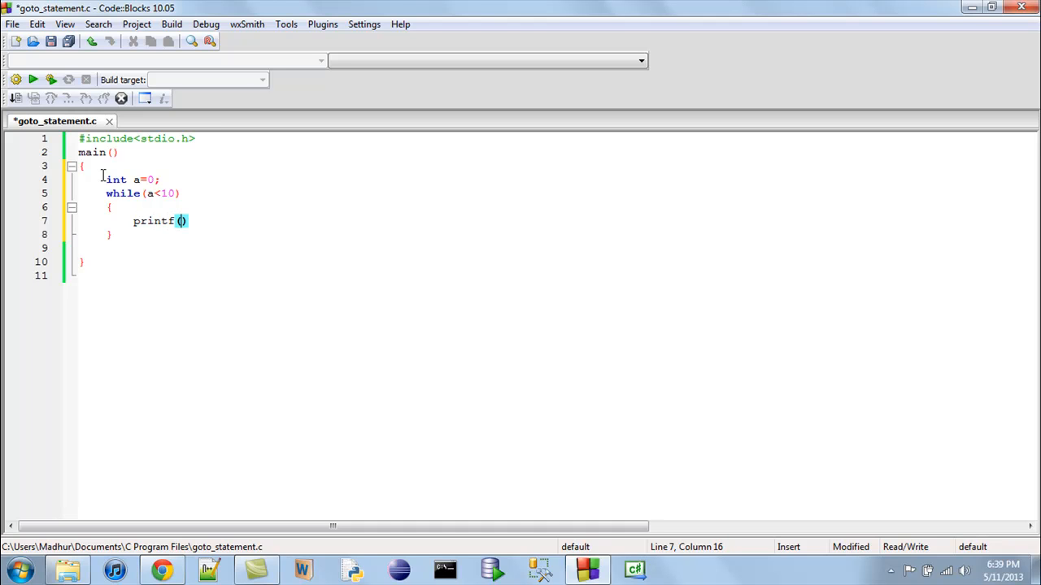
pyautogui.write('"a"')
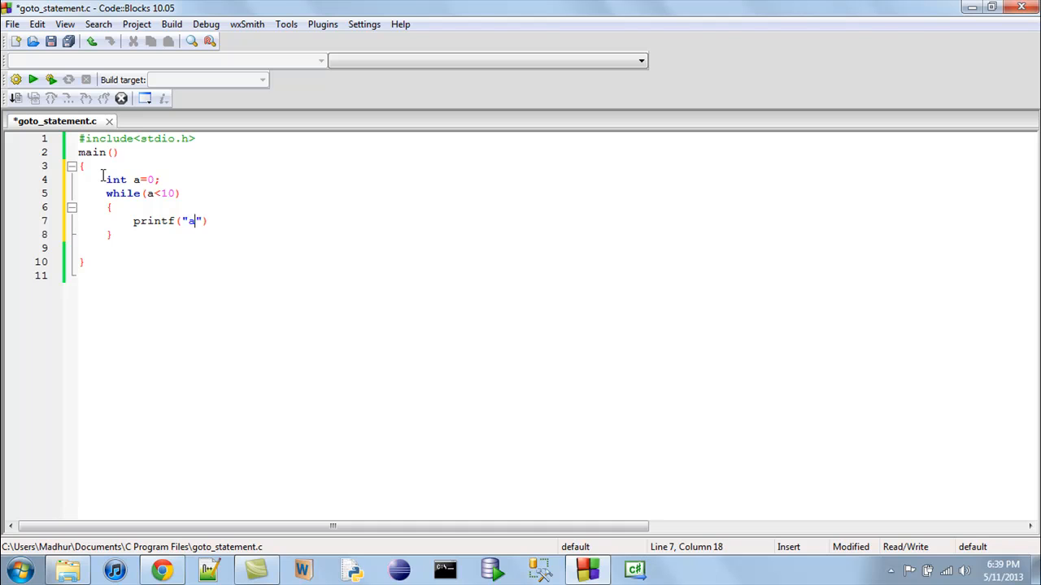
pyautogui.write('is:')
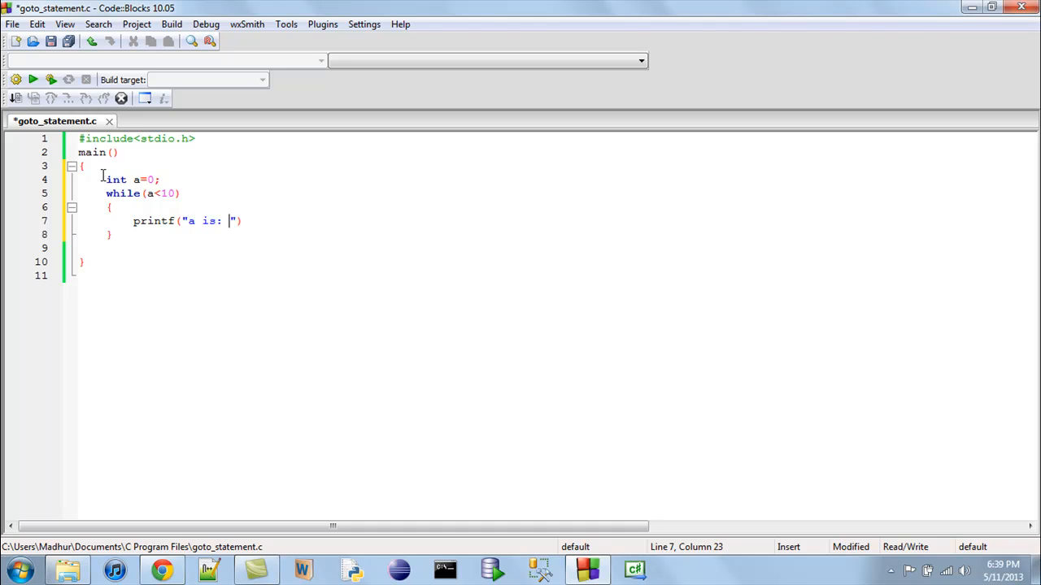
pyautogui.write('%d')
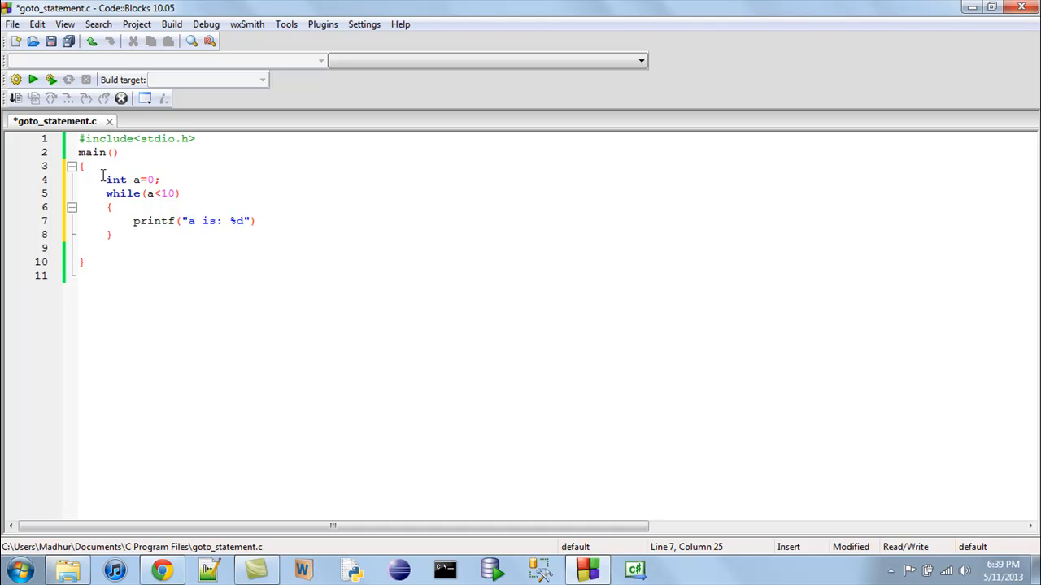
pyautogui.write('\\n", a')
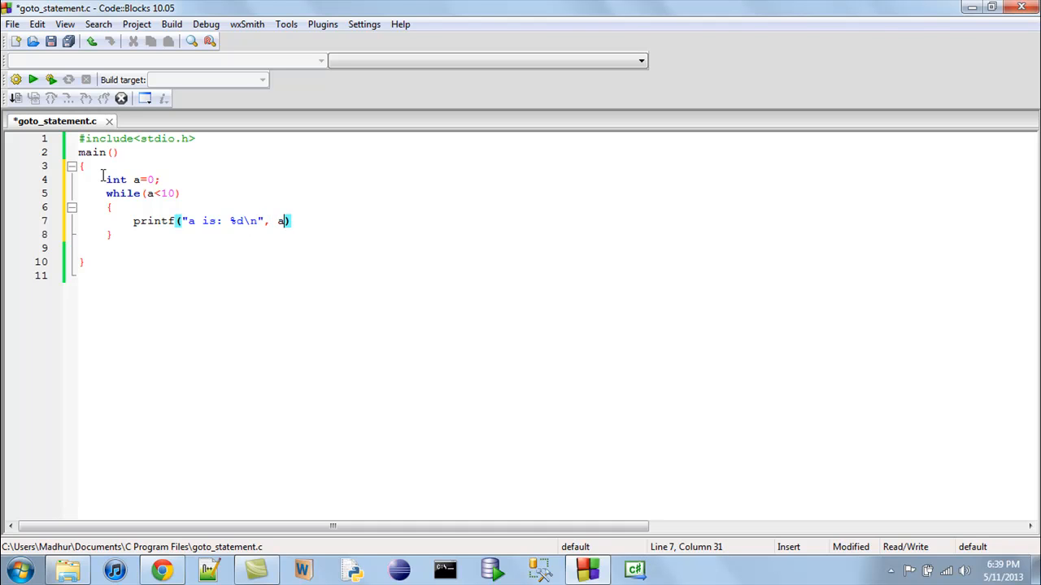
pyautogui.write(';')
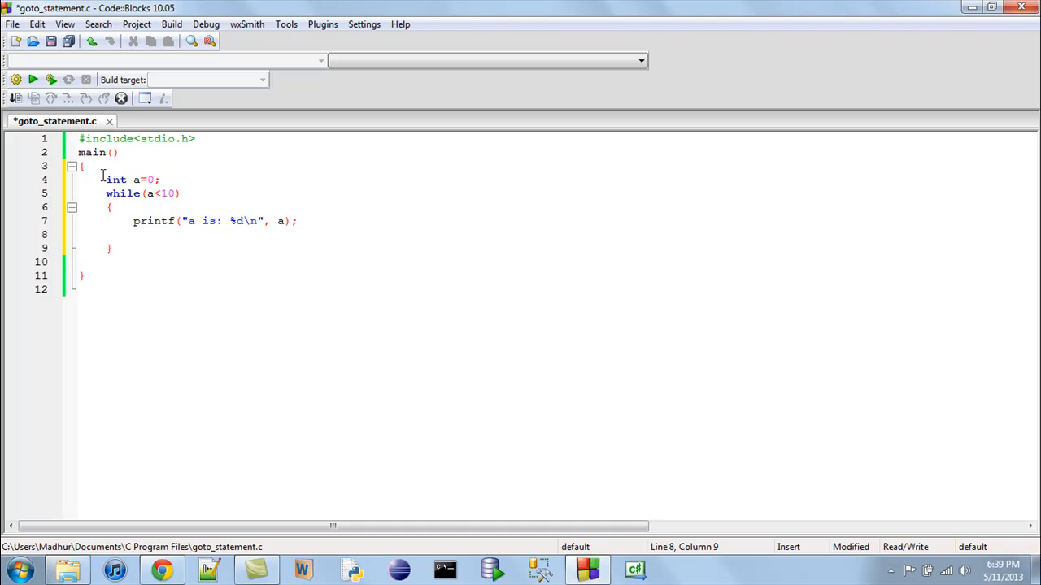
pyautogui.write('a++')
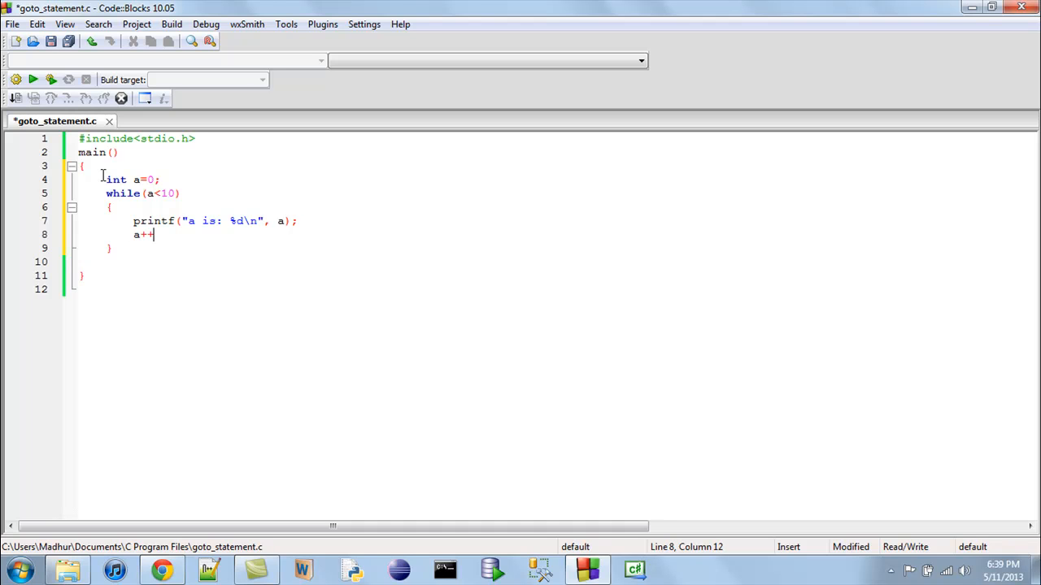
pyautogui.write(';')
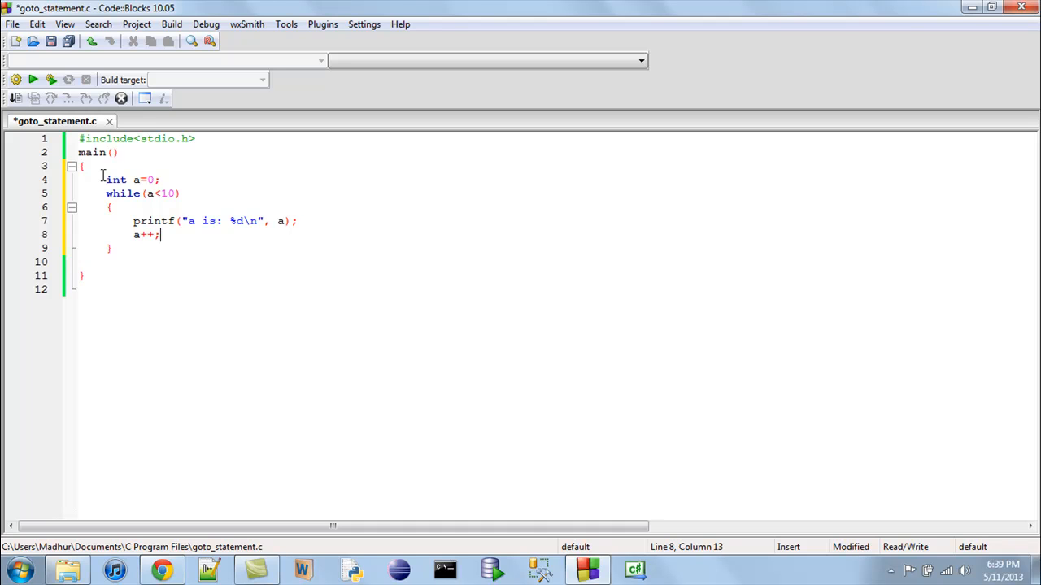
pyautogui.press('Ctrl+s')
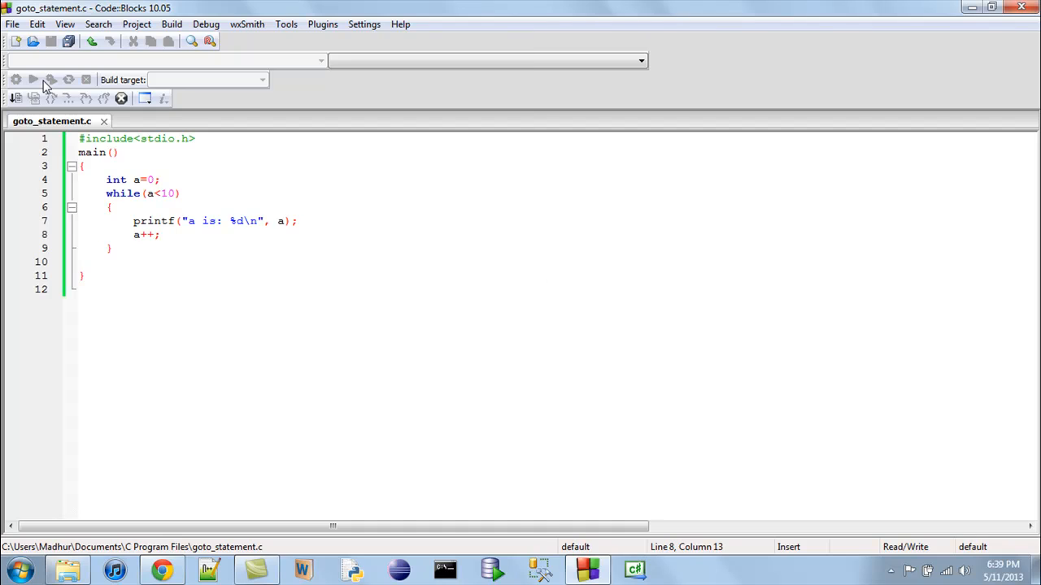
pyautogui.click(50, 76)
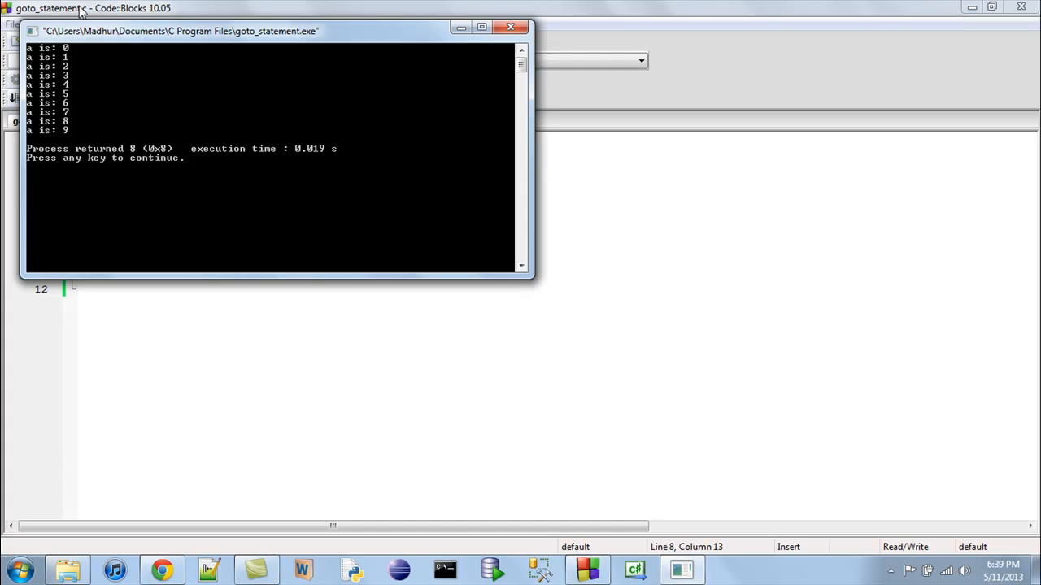
pyautogui.click(511, 27)
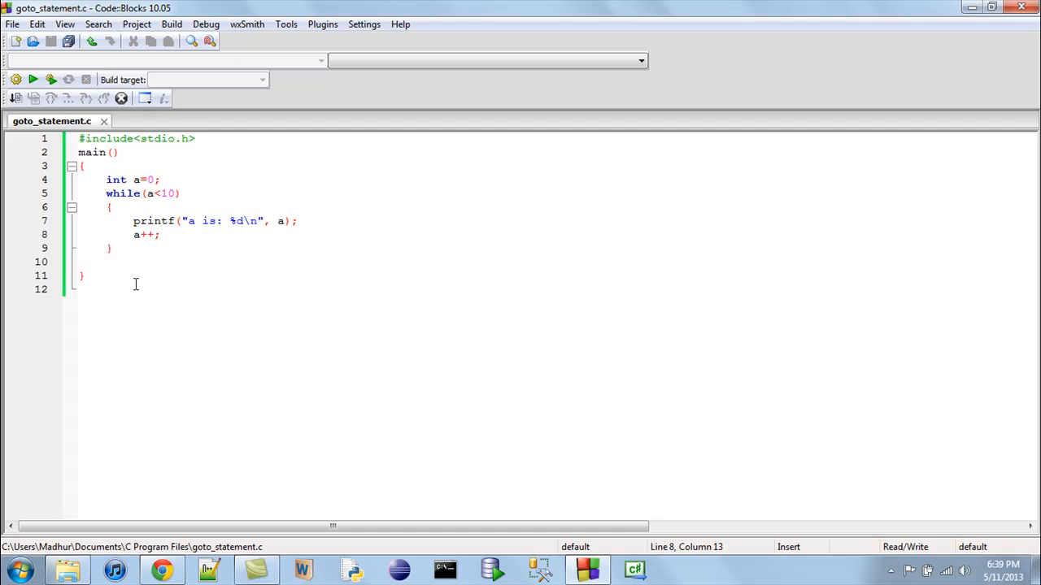
pyautogui.moveTo(157, 266)
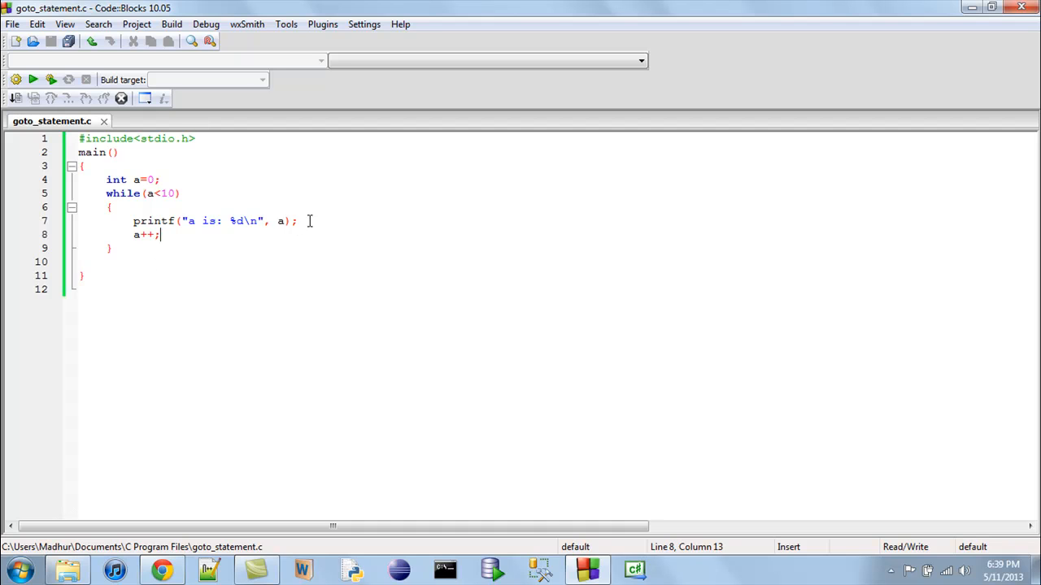
# - Add if (a==5) { goto OUT; } after the printf inside the while loop
pyautogui.click(309, 221)
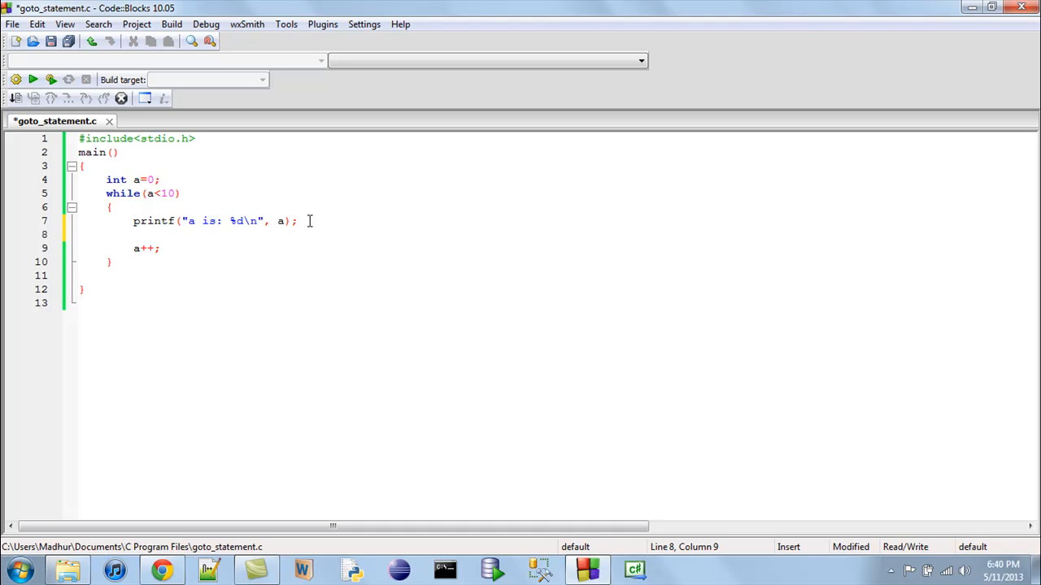
pyautogui.write('if')
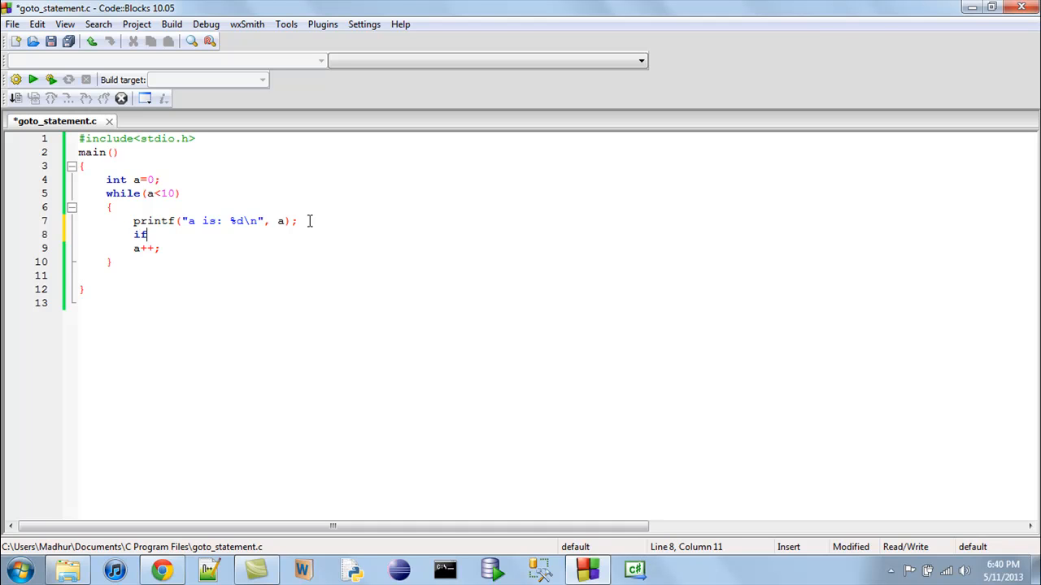
pyautogui.write('(')
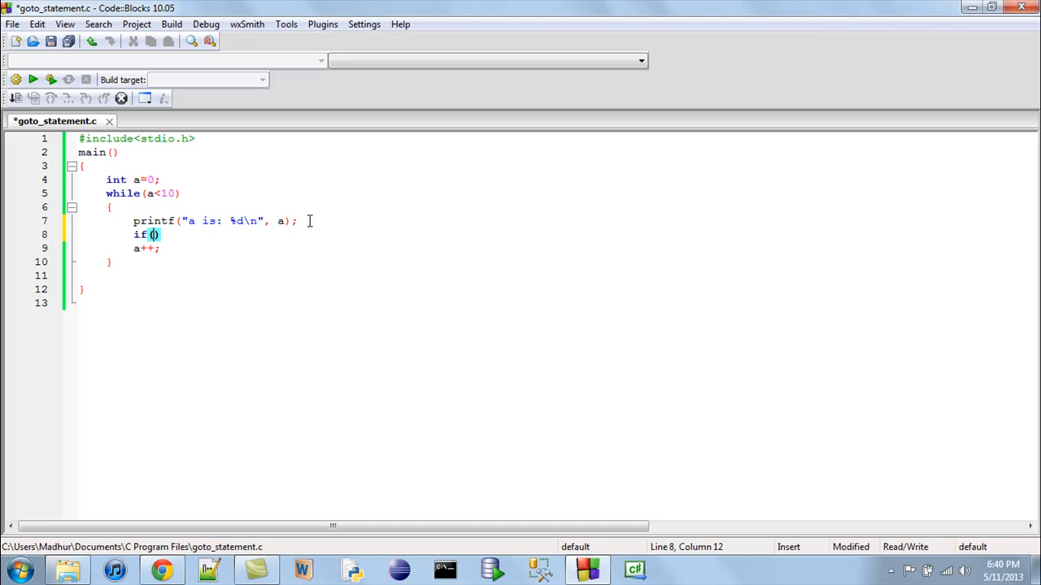
pyautogui.write('a==5')
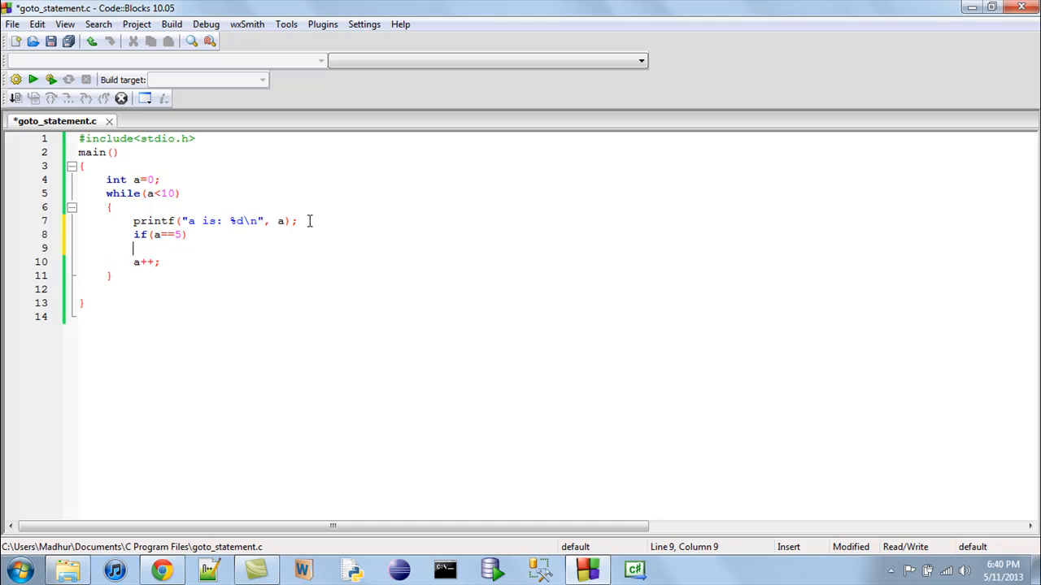
pyautogui.write('{')
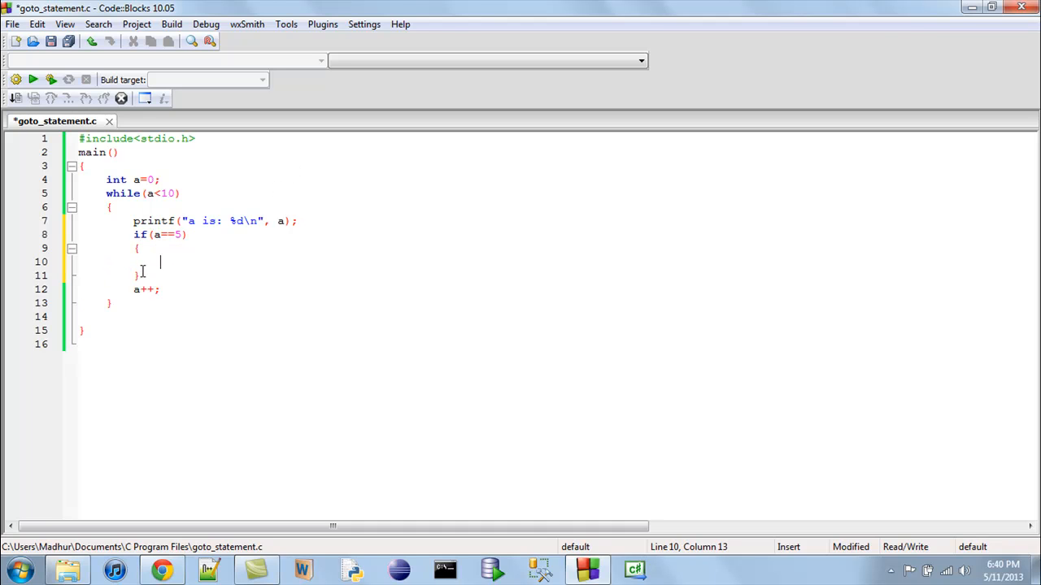
pyautogui.write('goto')
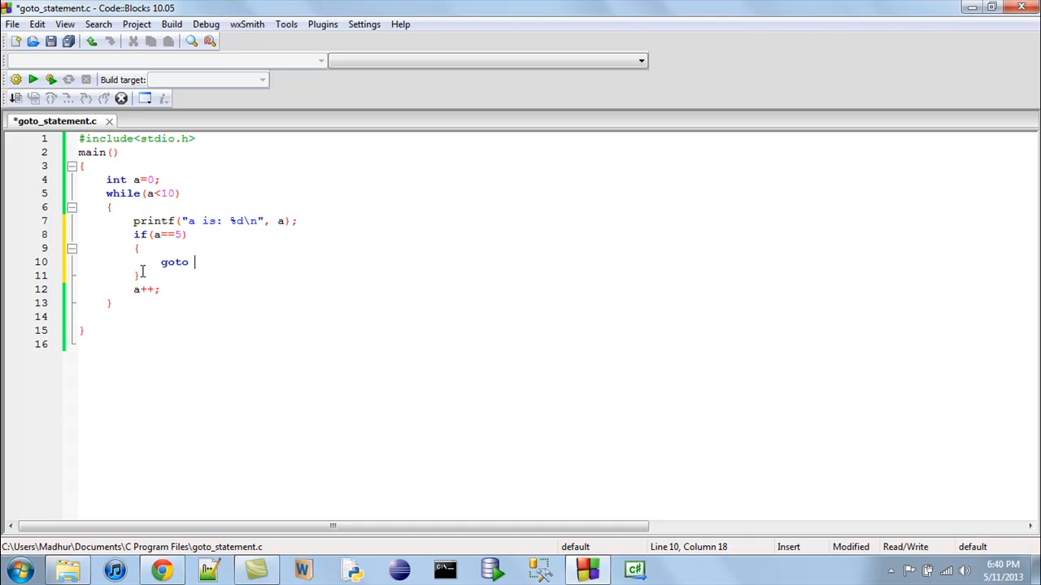
pyautogui.moveTo(97, 300)
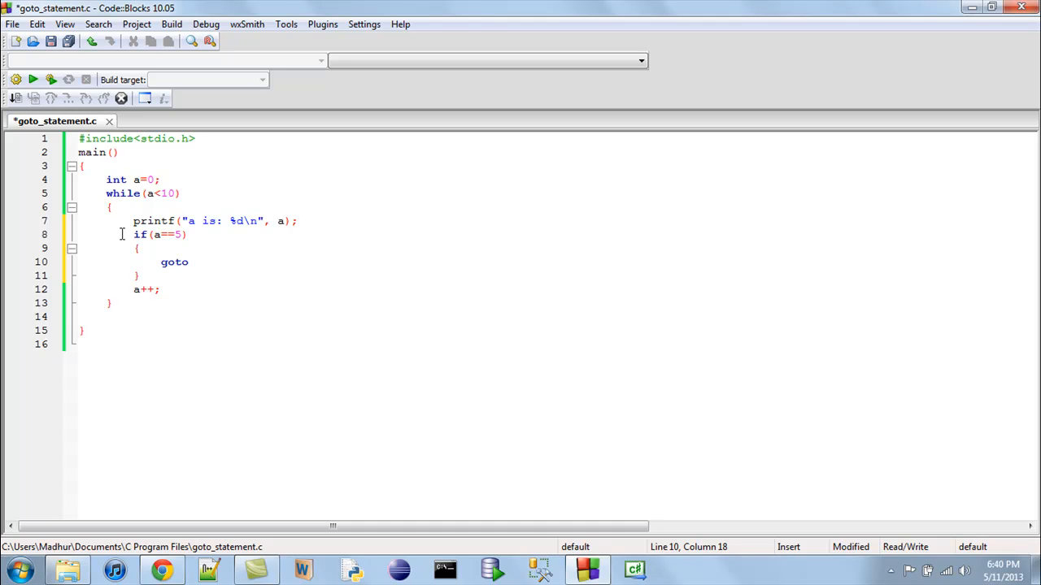
pyautogui.write('OUT')
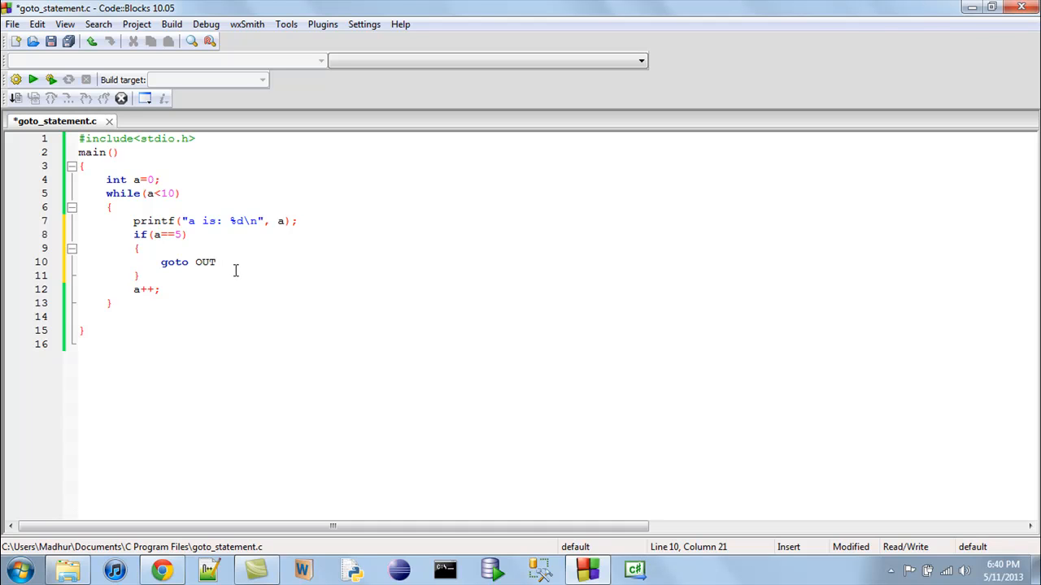
pyautogui.write(';')
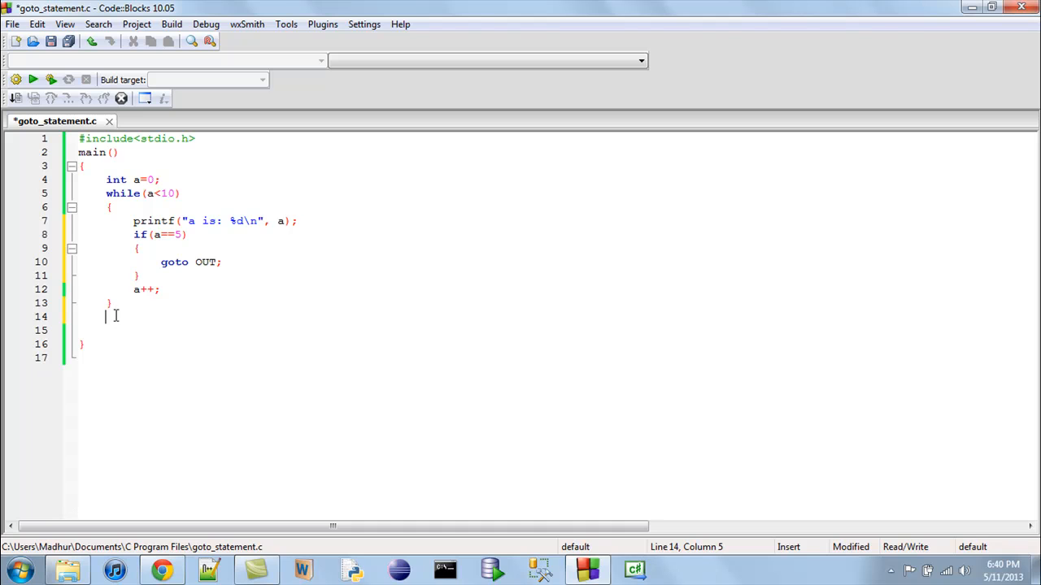
# - Write the OUT: label after the loop, then printf("We are out of the loop!");
pyautogui.write('OUT')
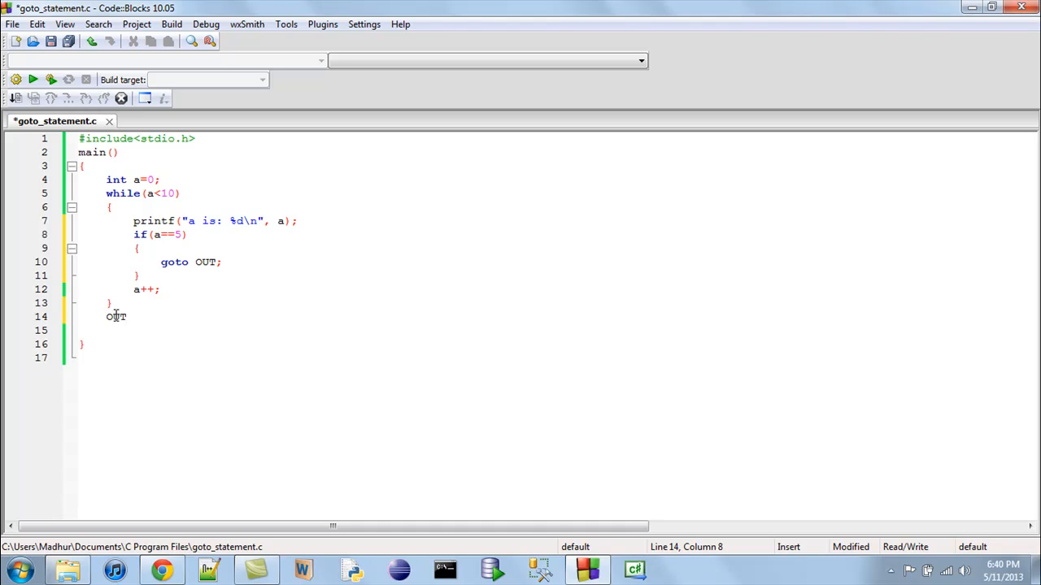
pyautogui.write(':')
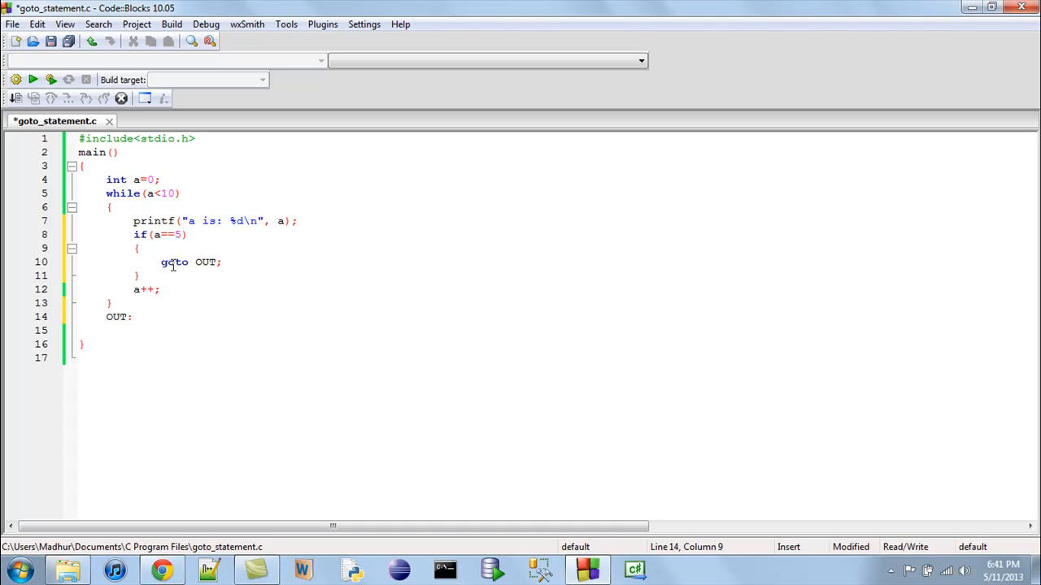
pyautogui.write('pr')
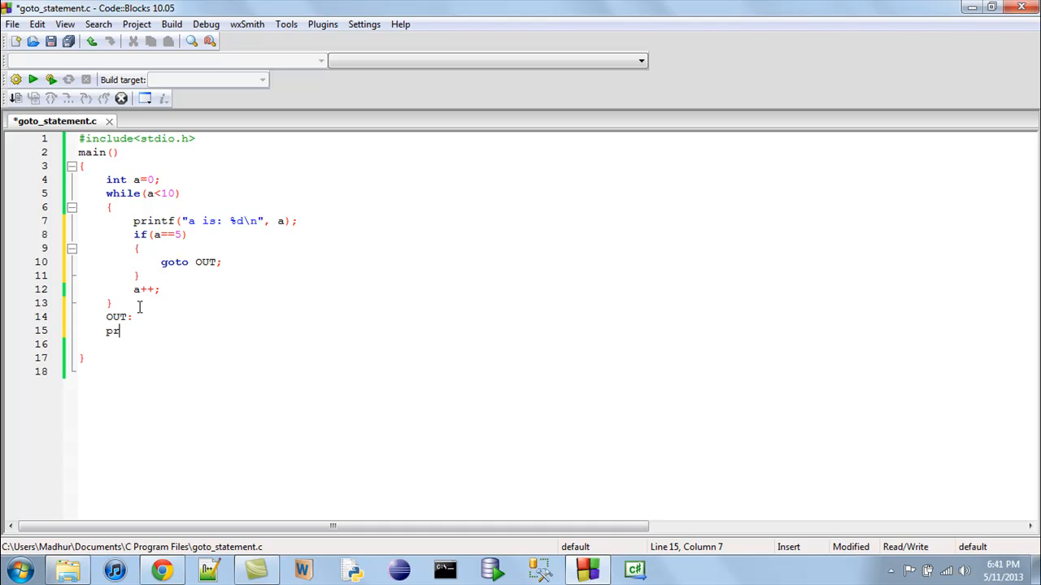
pyautogui.write('intf()')
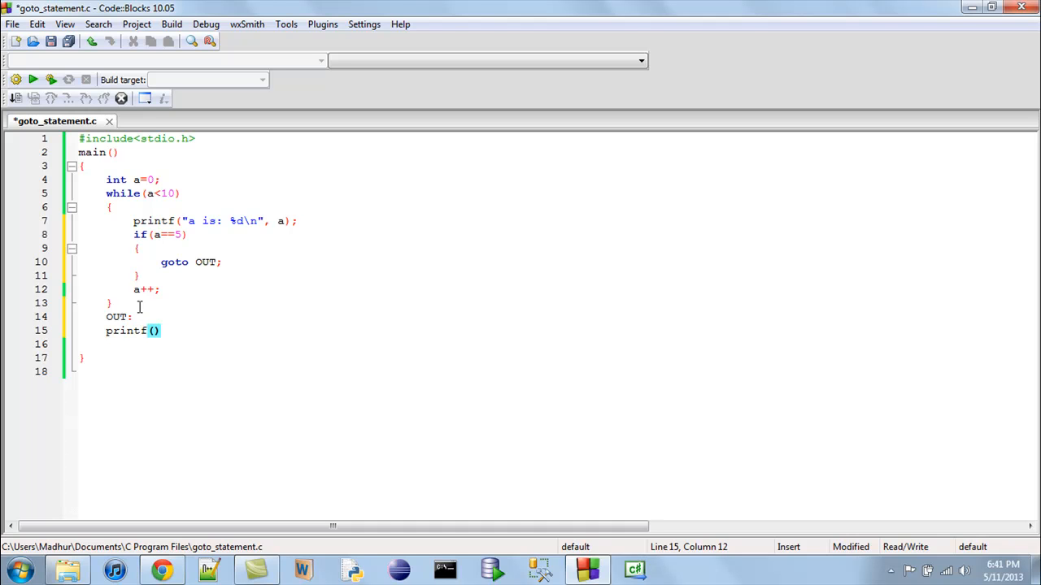
pyautogui.write('We are "')
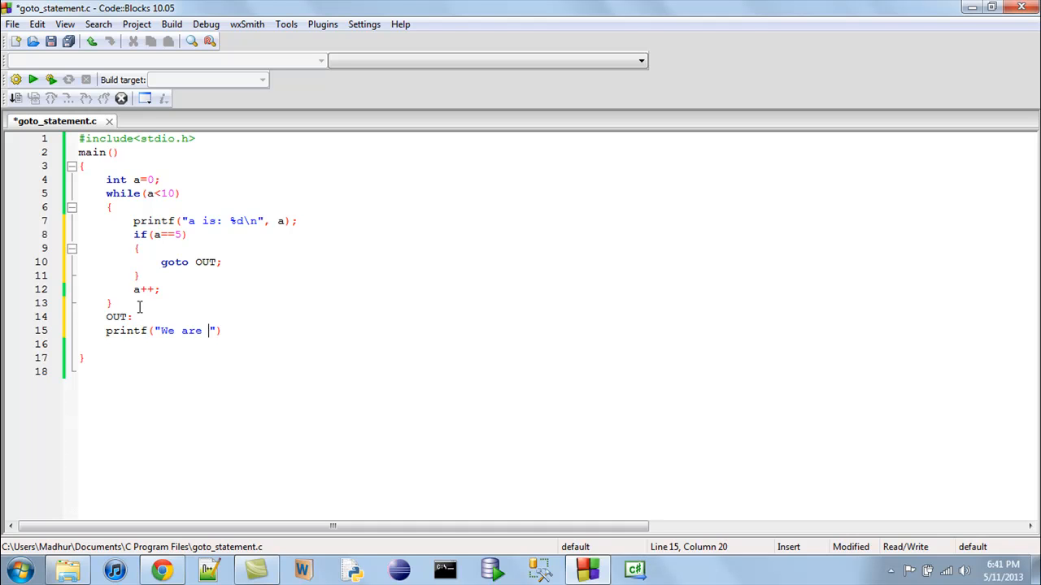
pyautogui.write('out of the')
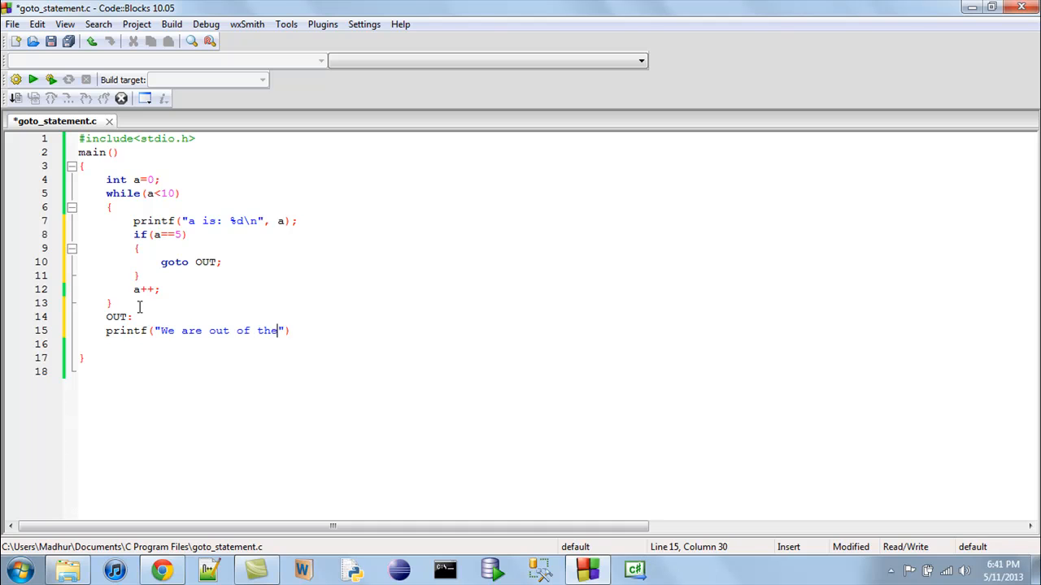
pyautogui.write('loop!')
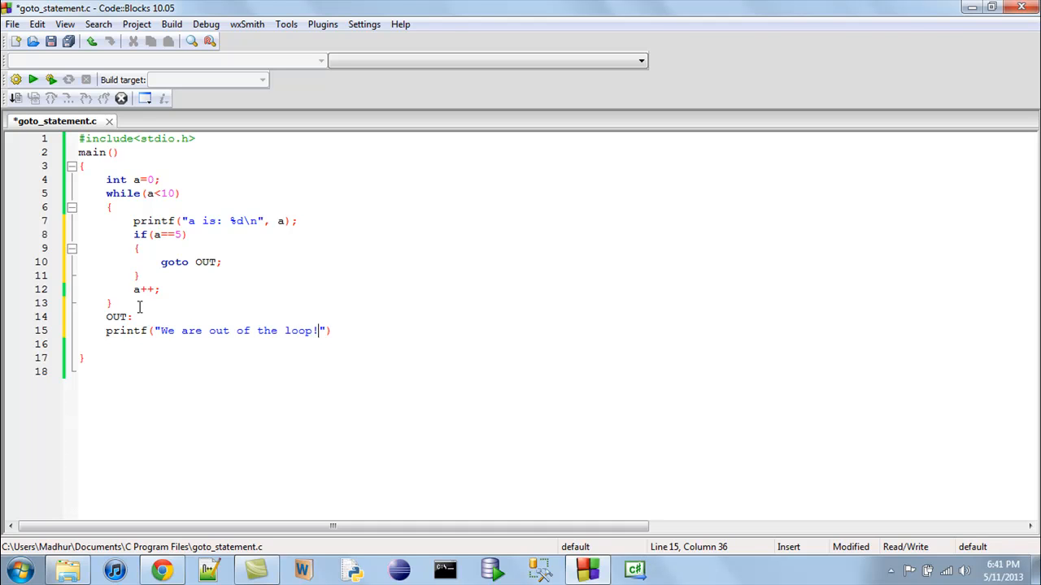
pyautogui.write(';')
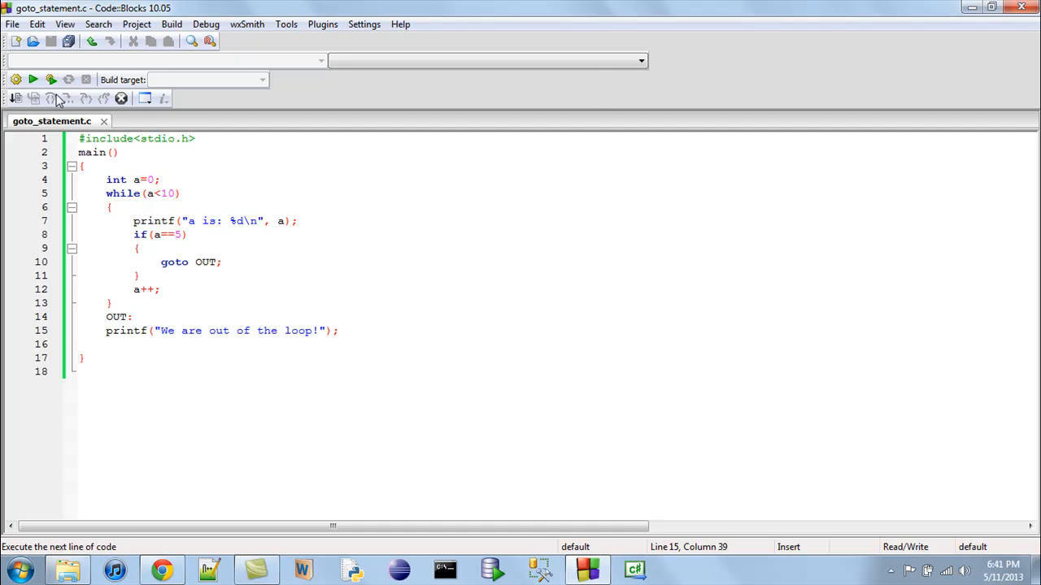
# - Build and run goto_statement.c to print a from 0 to 5 and the exit message
pyautogui.click(58, 78)
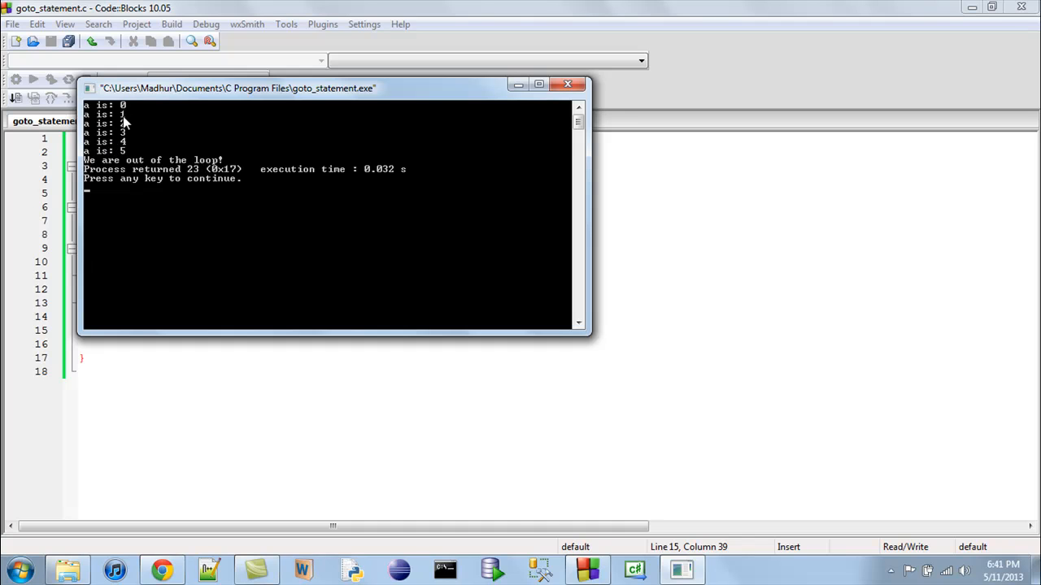
pyautogui.moveTo(124, 130)
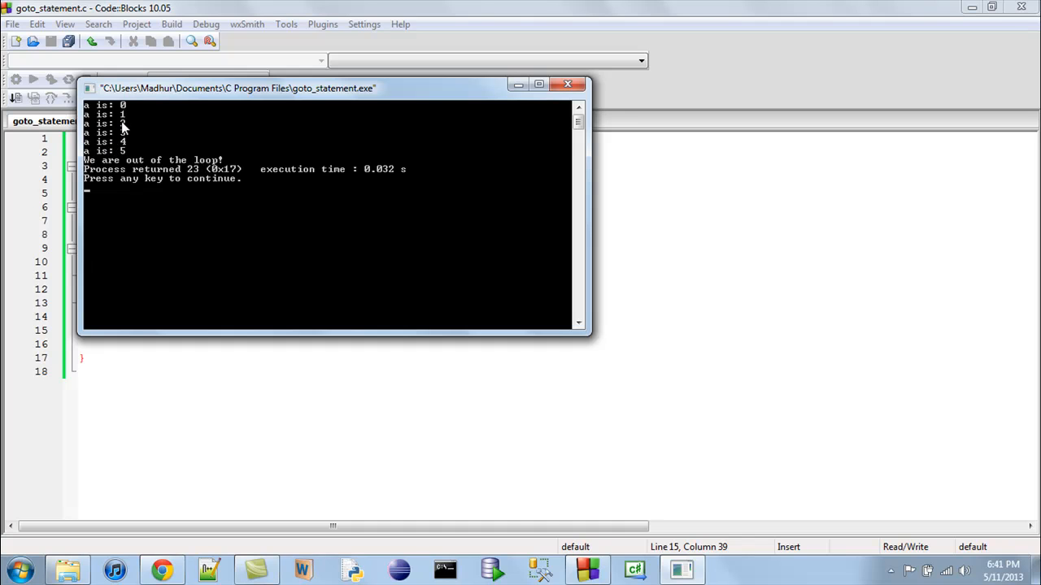
pyautogui.moveTo(110, 155)
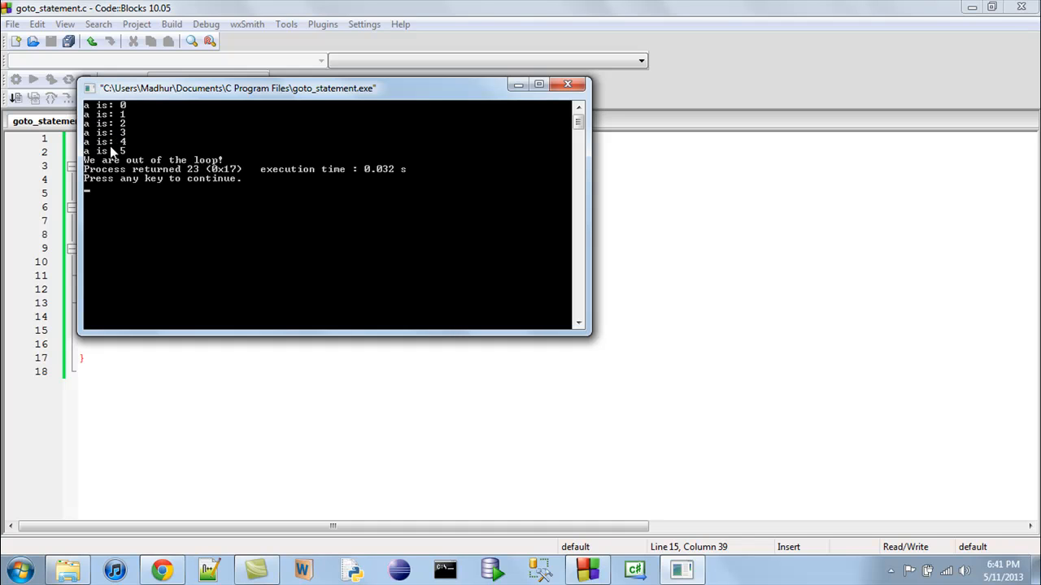
pyautogui.moveTo(92, 176)
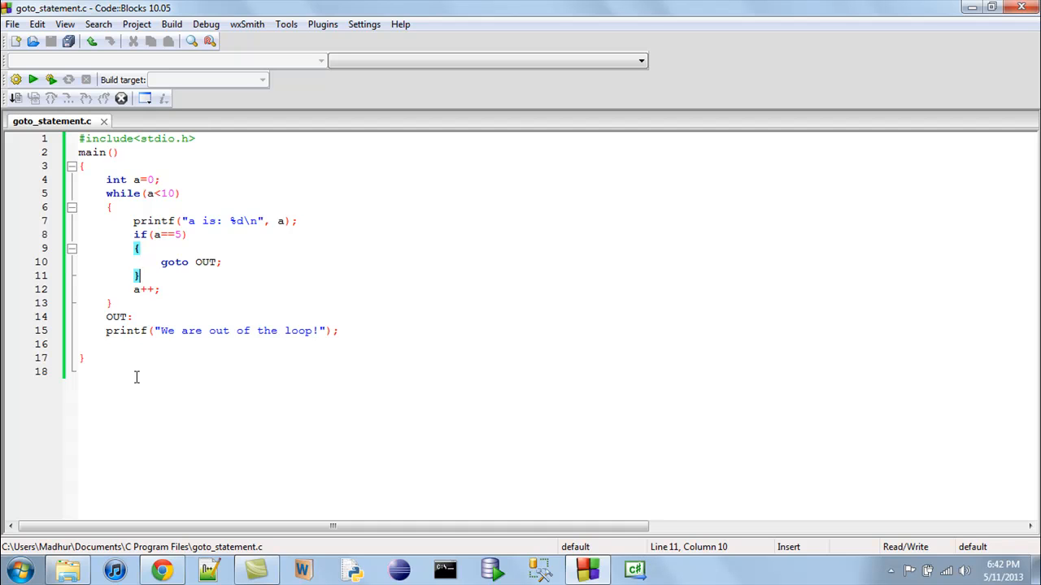
pyautogui.moveTo(124, 452)
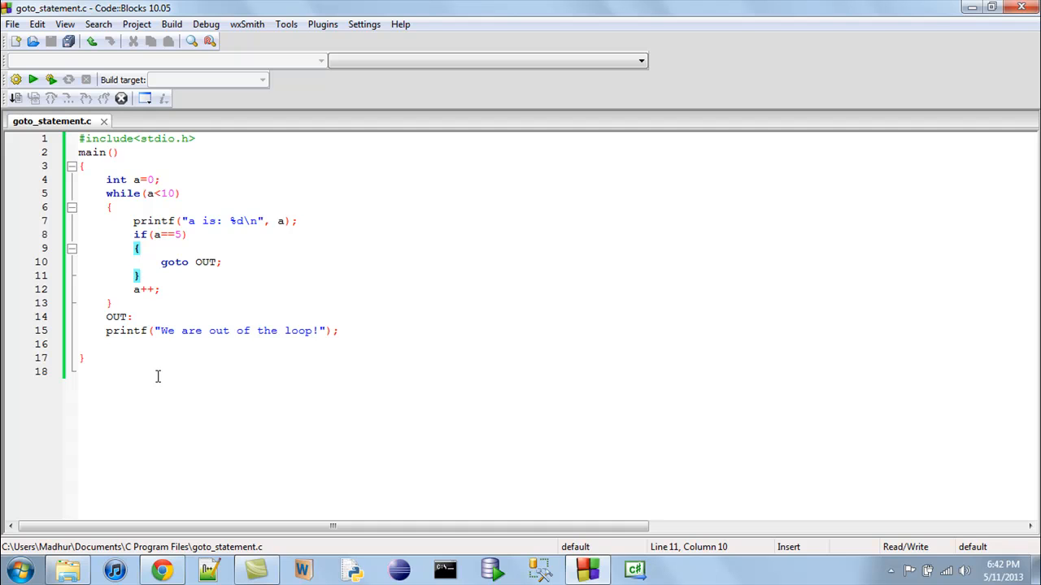
pyautogui.moveTo(191, 262)
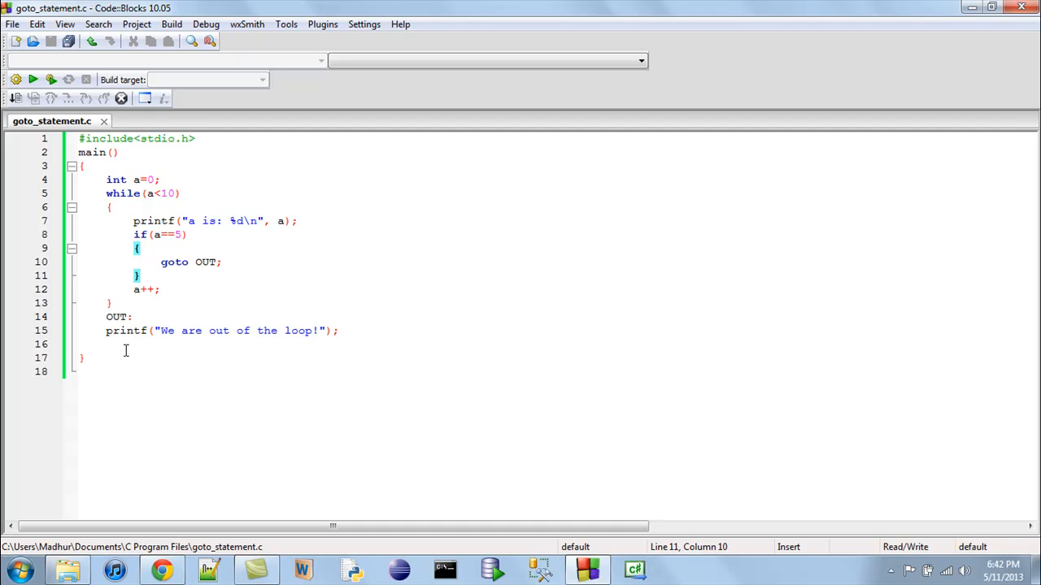
pyautogui.click(140, 317)
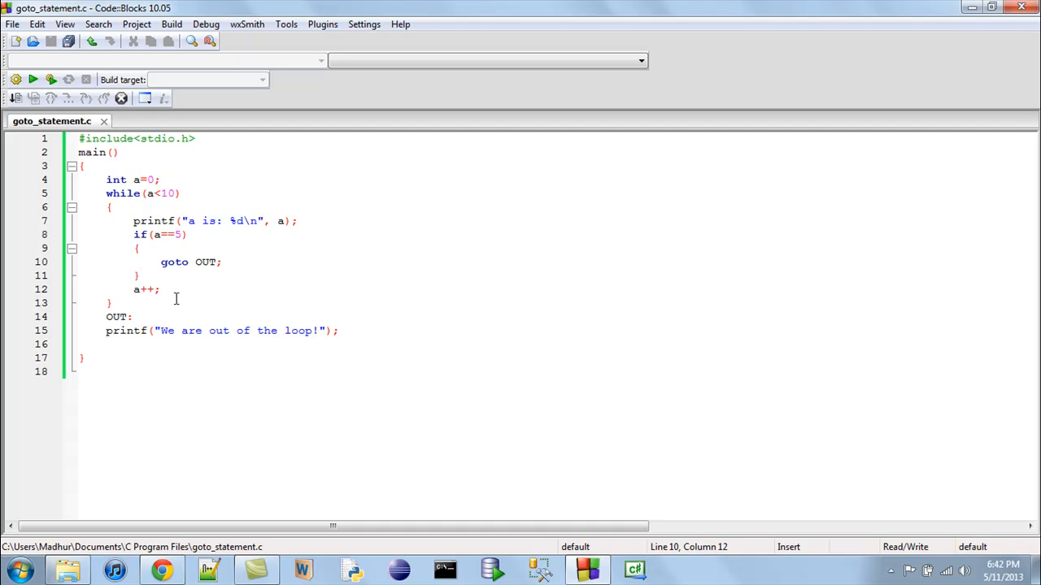
pyautogui.moveTo(197, 278)
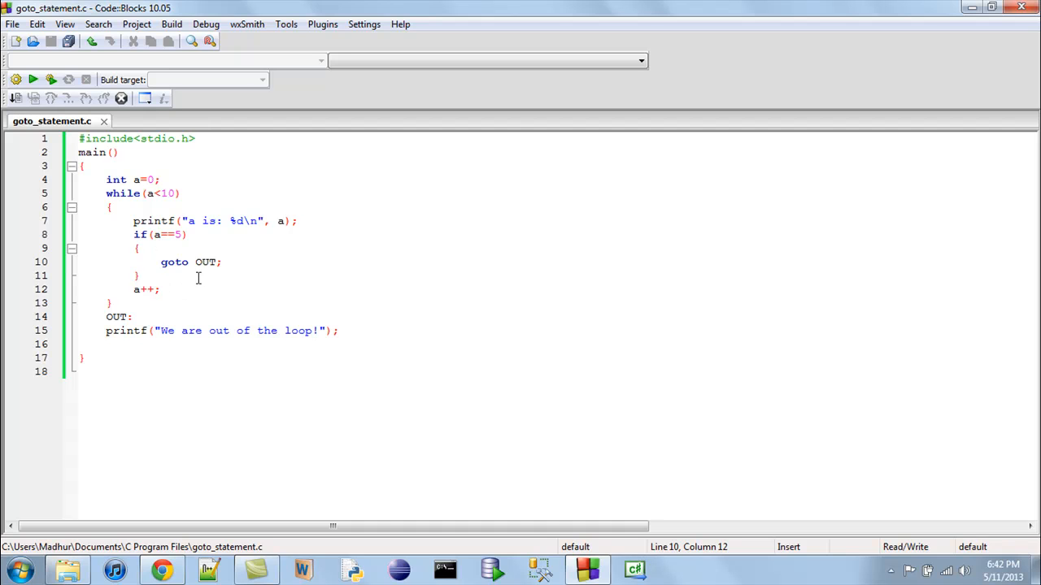
pyautogui.click(157, 261)
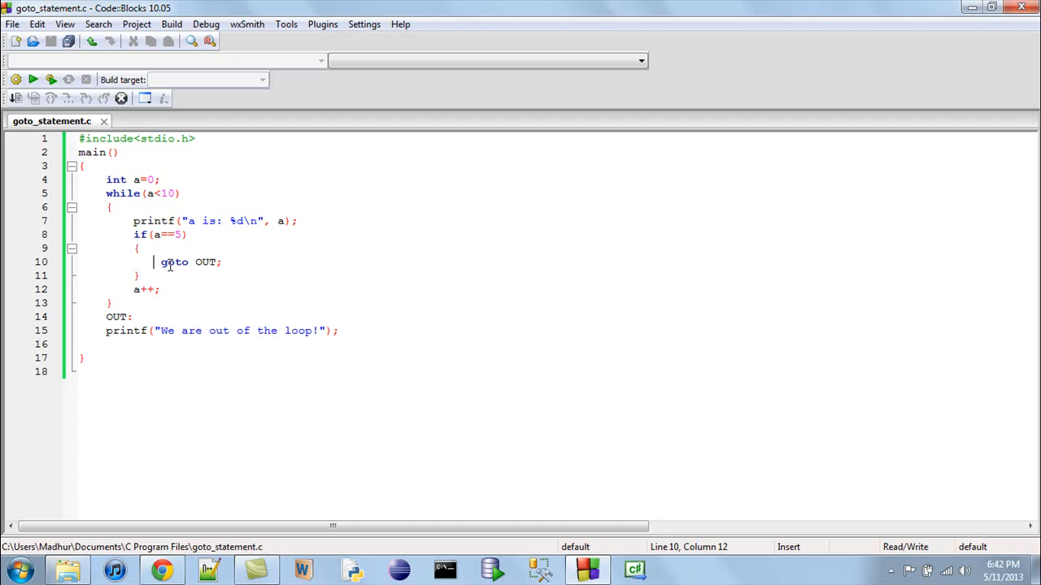
pyautogui.moveTo(184, 285)
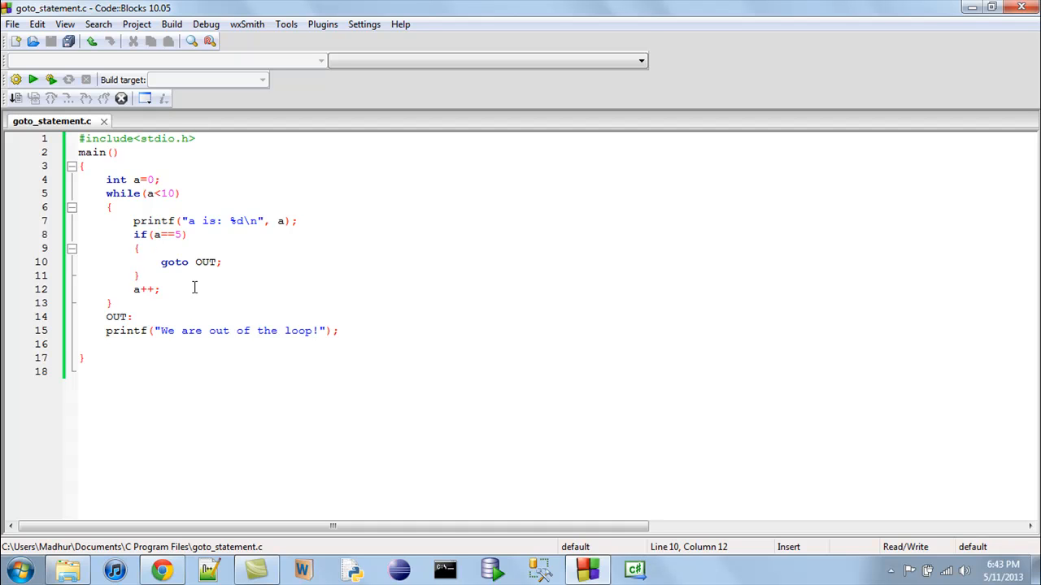
pyautogui.click(155, 262)
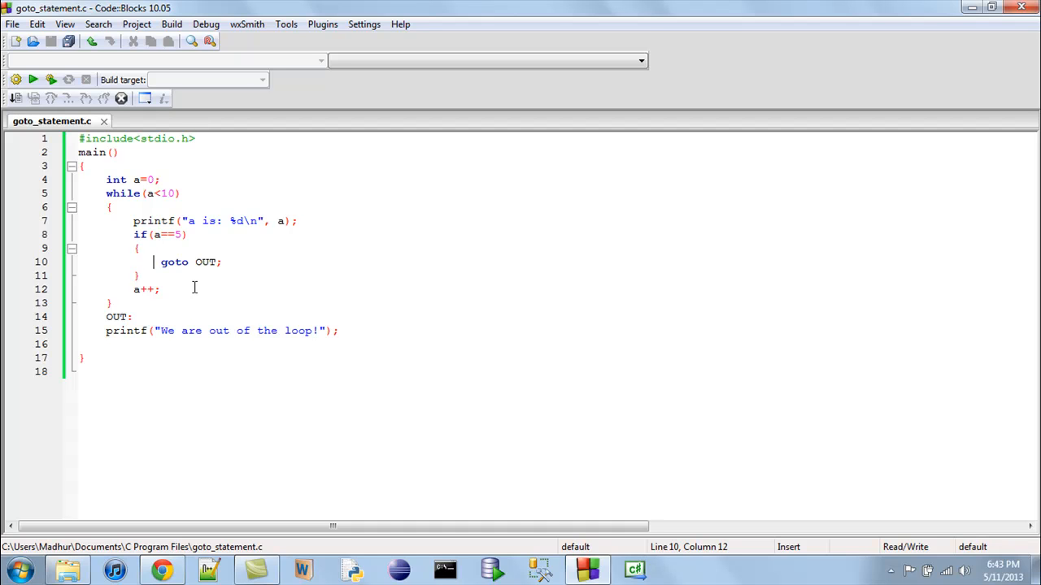